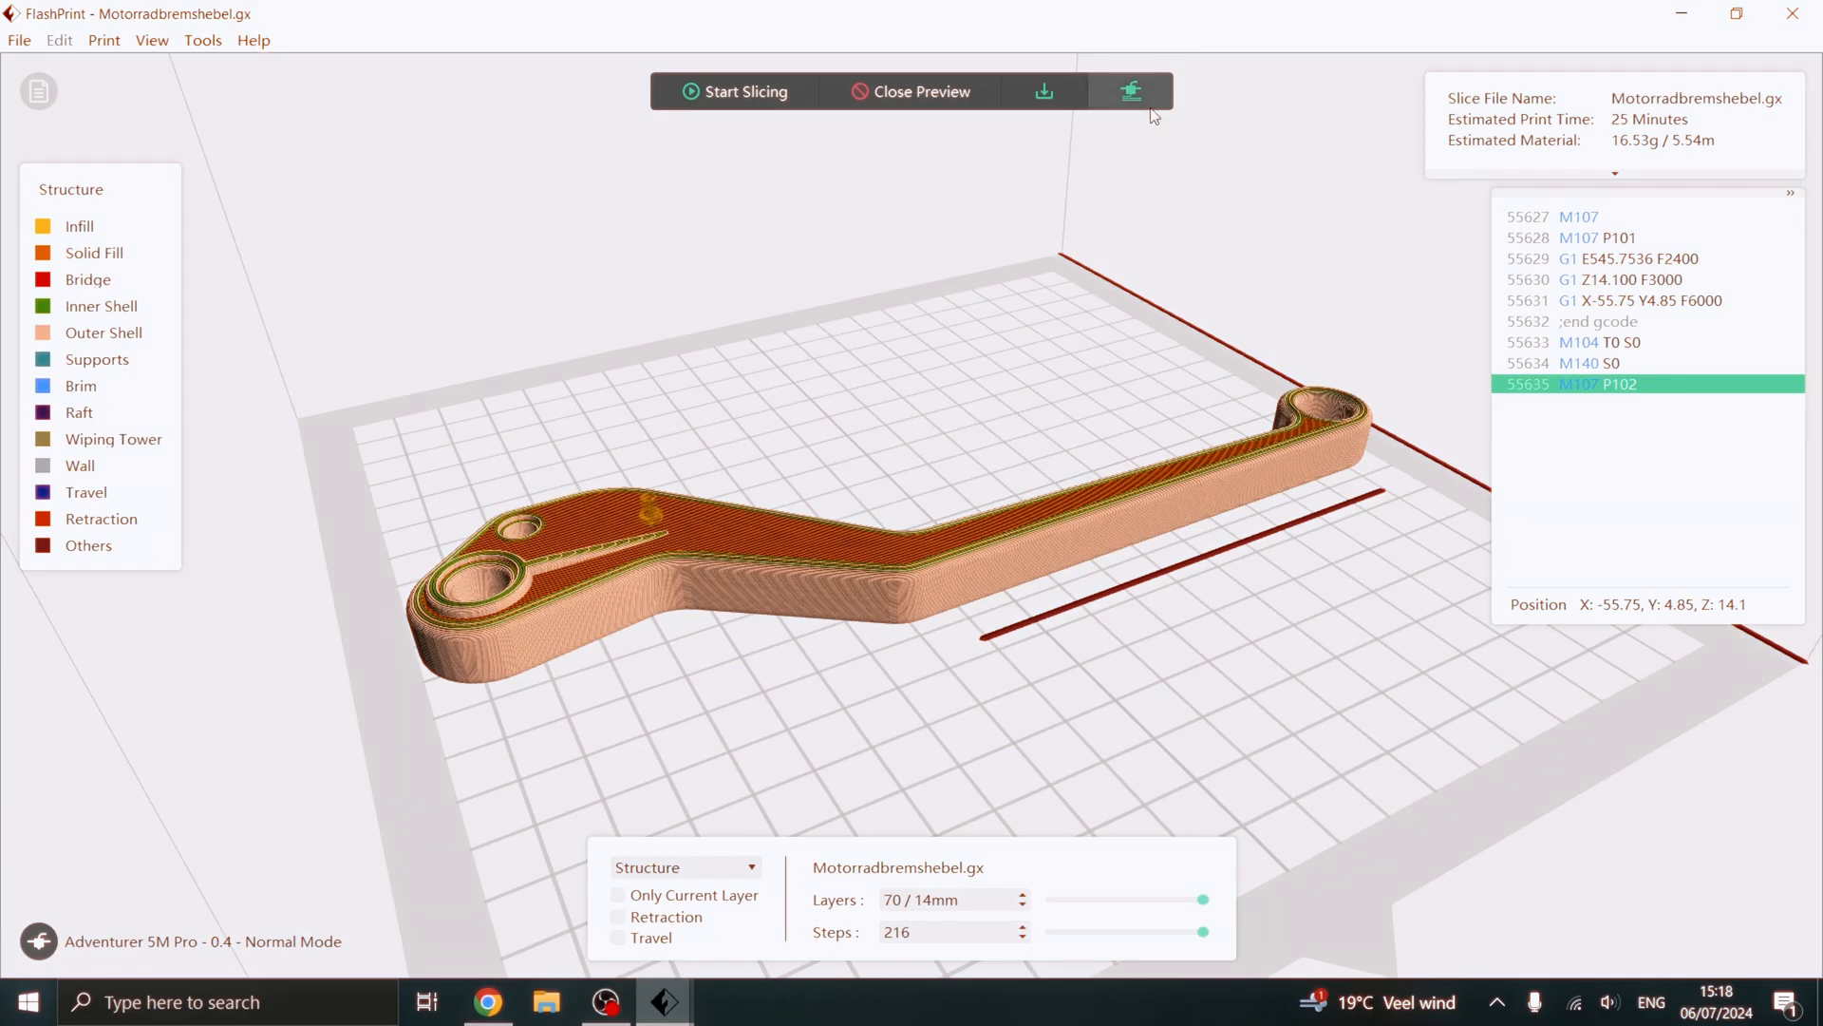
Send the sliced brake lever G-code, confirming the Motorradbremshebel filename, to reach the multi-machine printer list
{"action": "left_click", "coordinate": [1133, 89]}
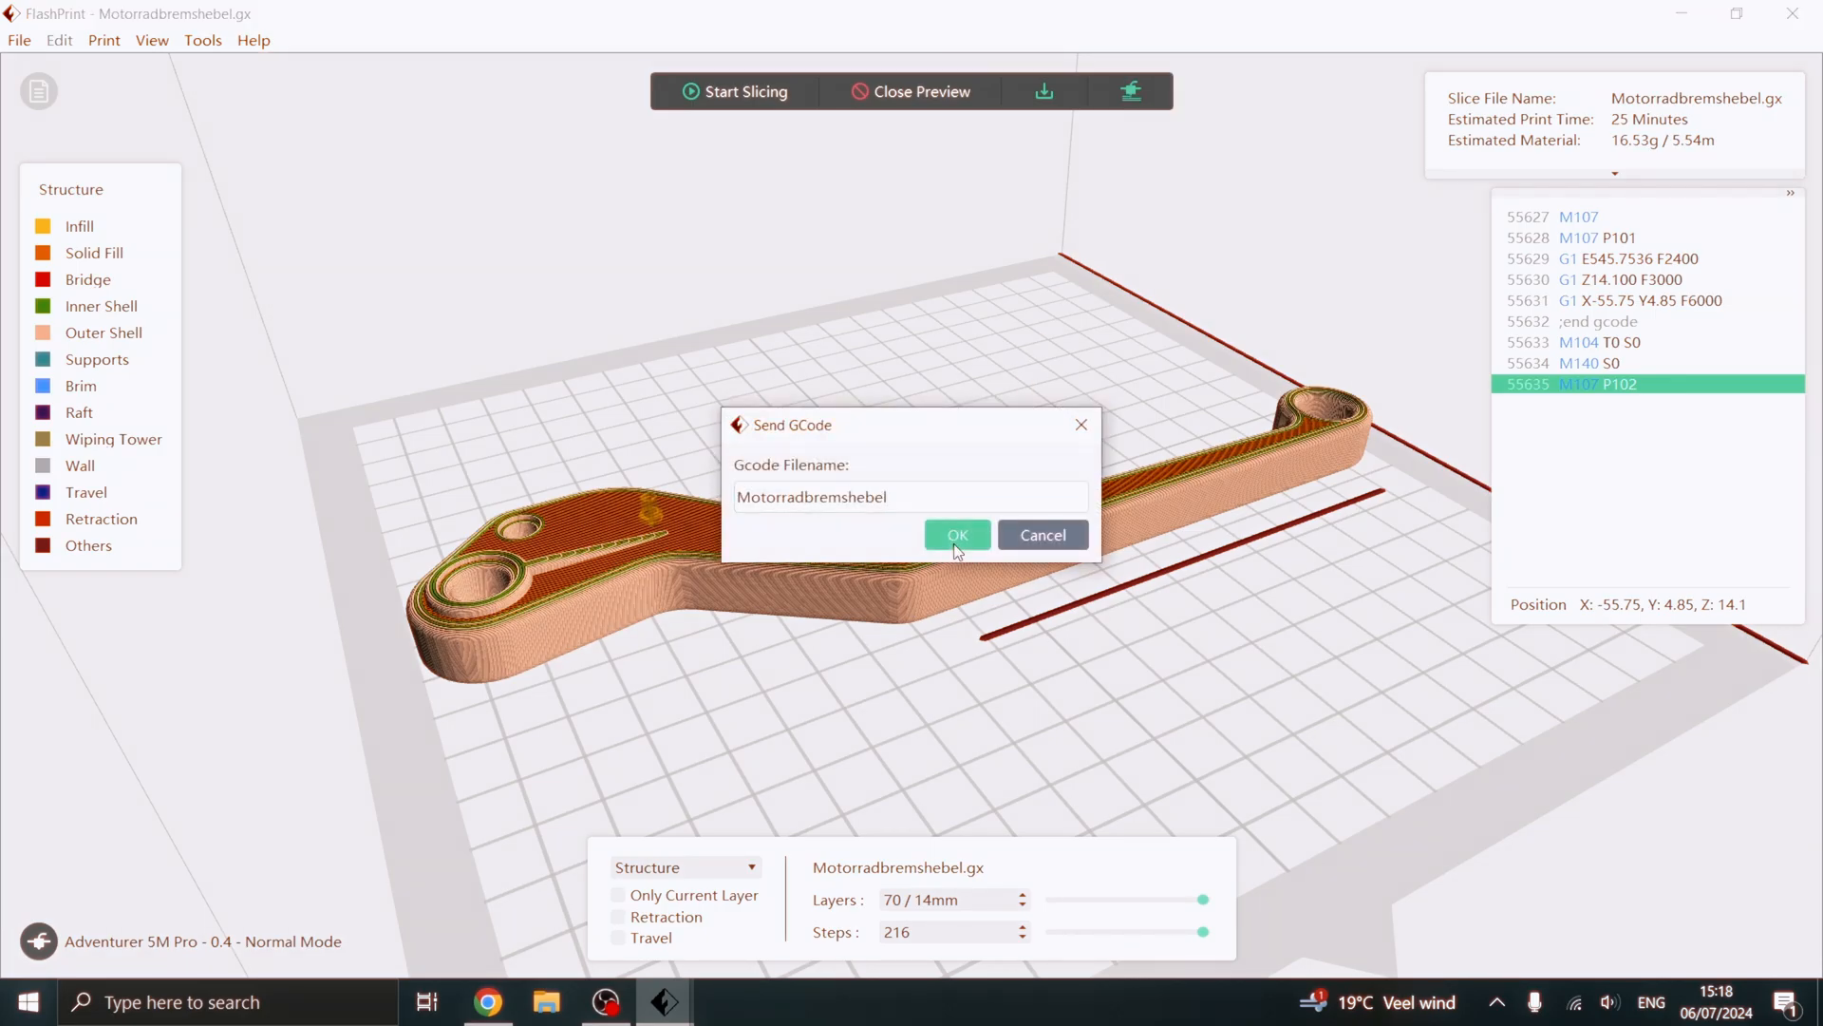
{"action": "left_click", "coordinate": [957, 536]}
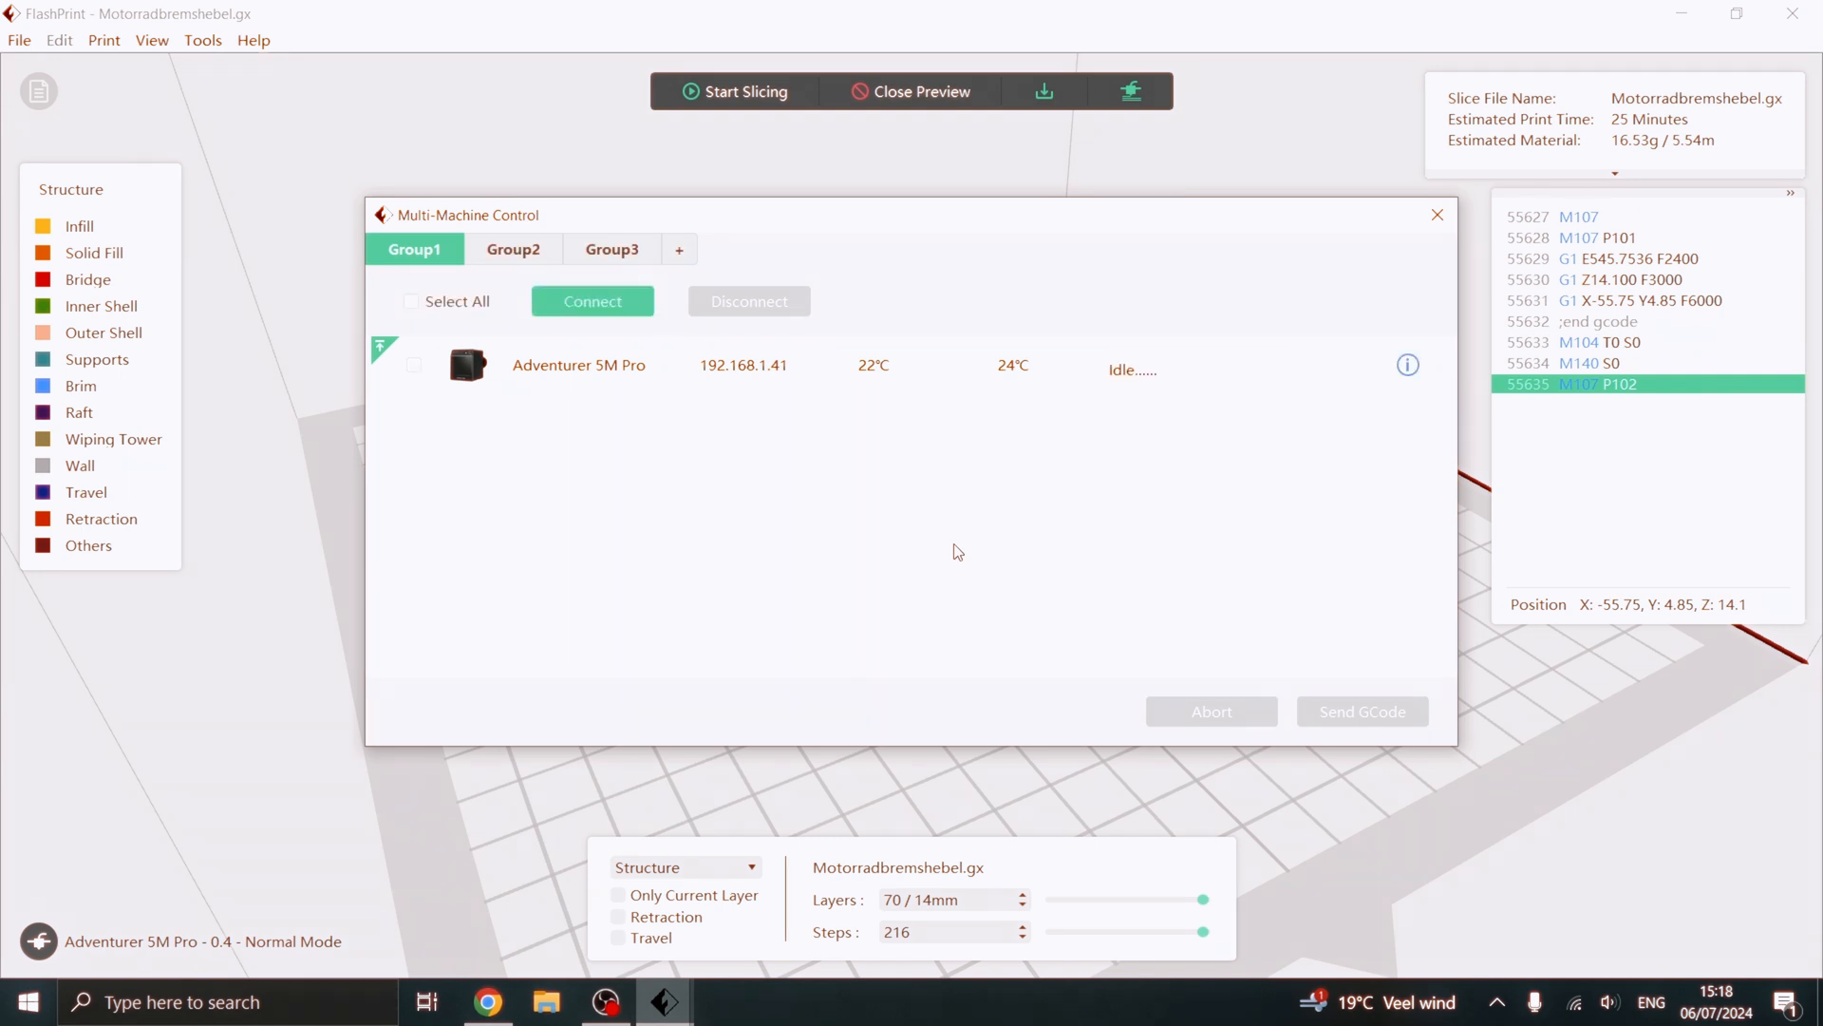